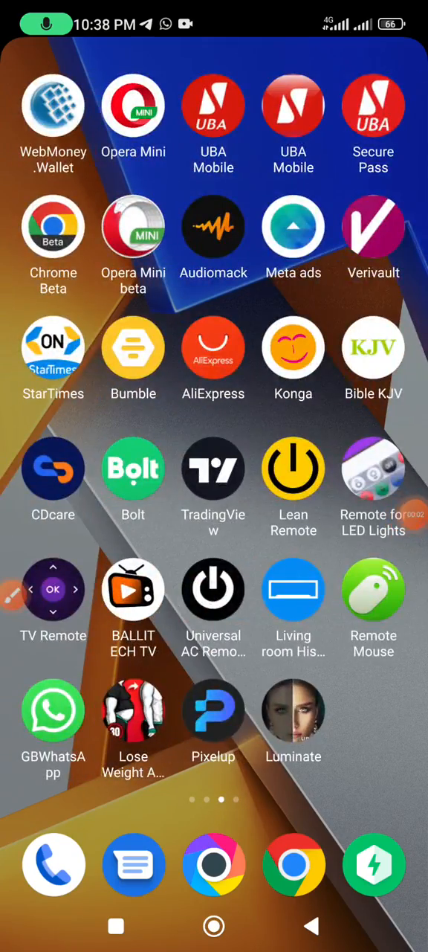
Swipe through the home screen pages and launch Remote for LED Lights to its welcome screen
scroll(left, 3)
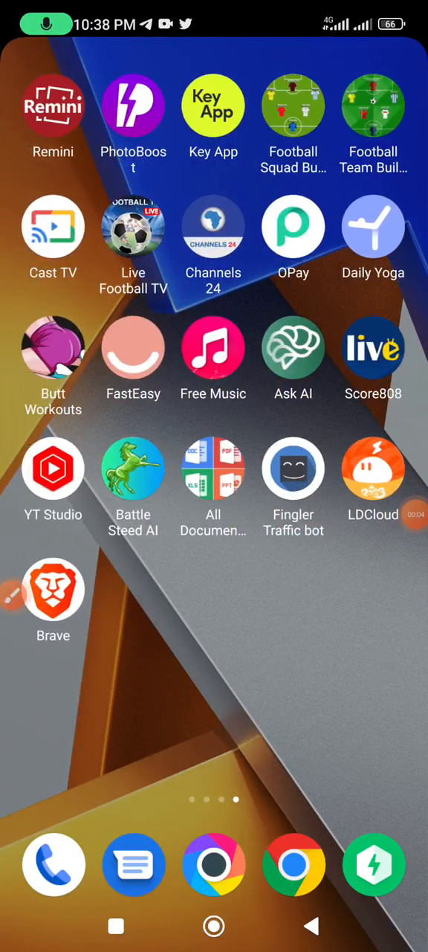
scroll(left, 3)
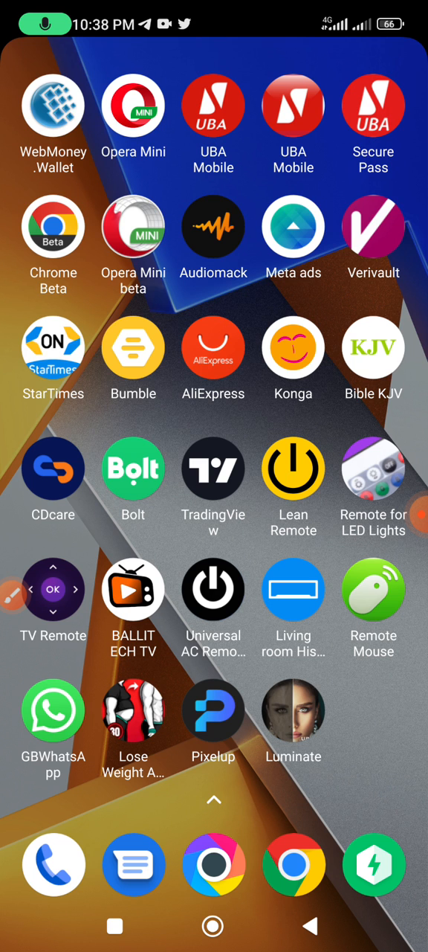
scroll(left, 3)
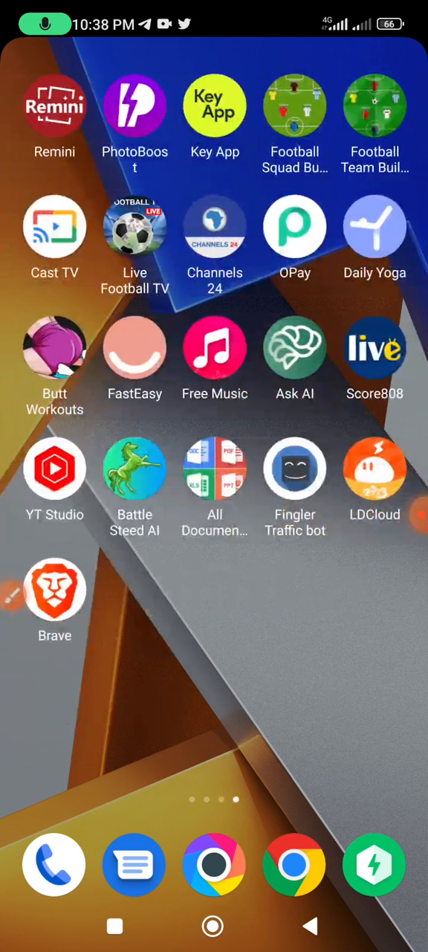
scroll(left, 3)
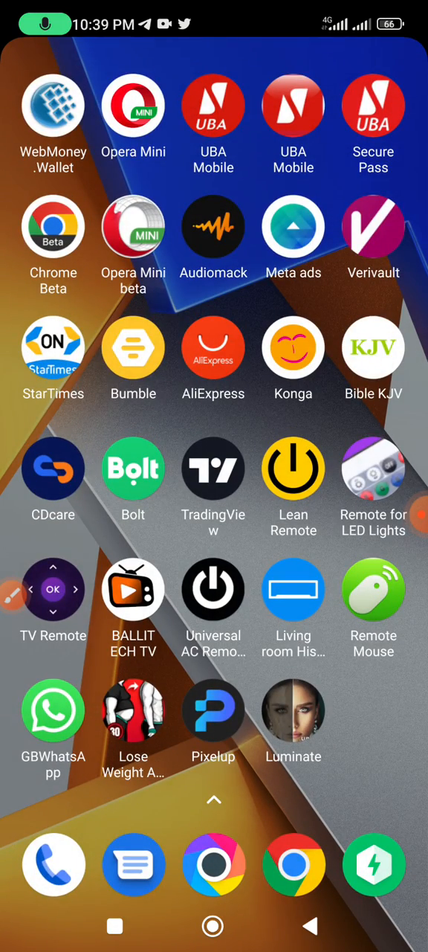
click(373, 468)
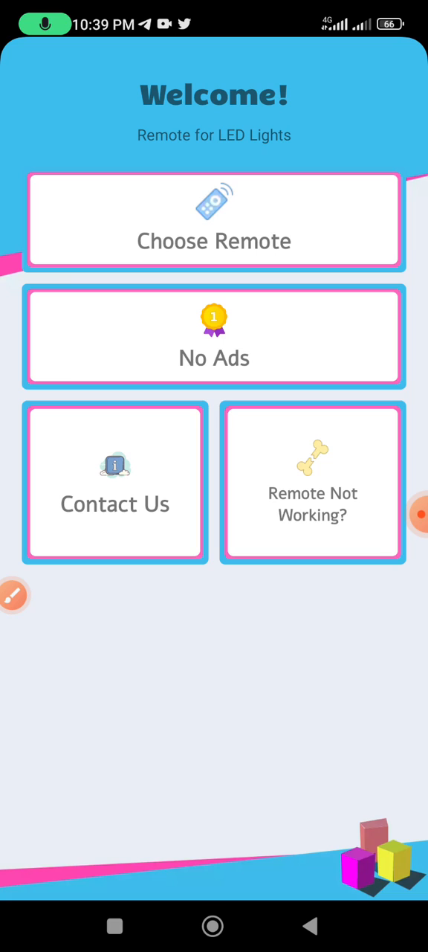
click(13, 595)
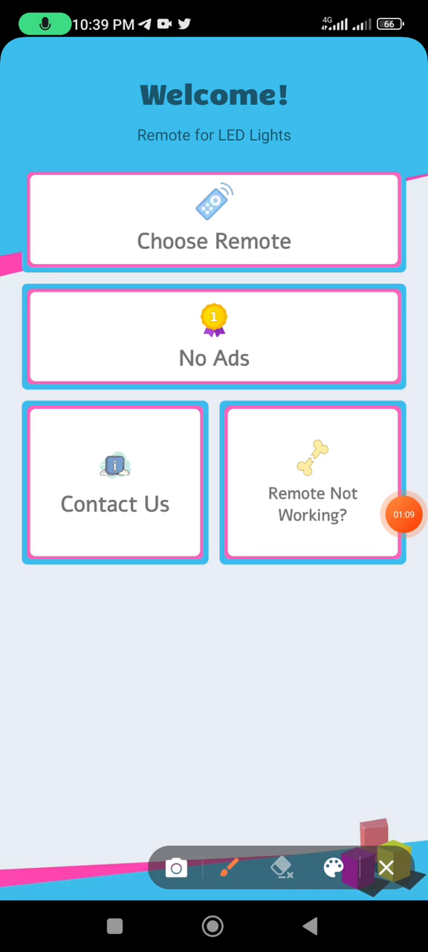
Dismiss the welcome prompts and select the Choose Remote card to list available LED remote models
click(334, 867)
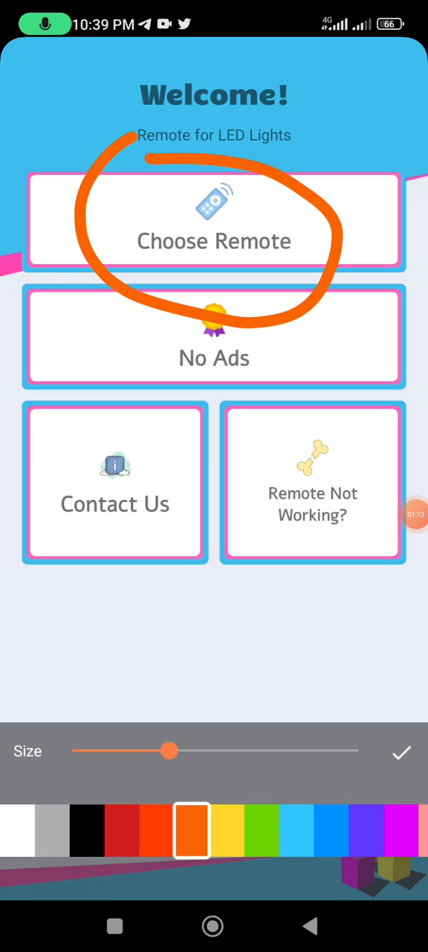
click(401, 750)
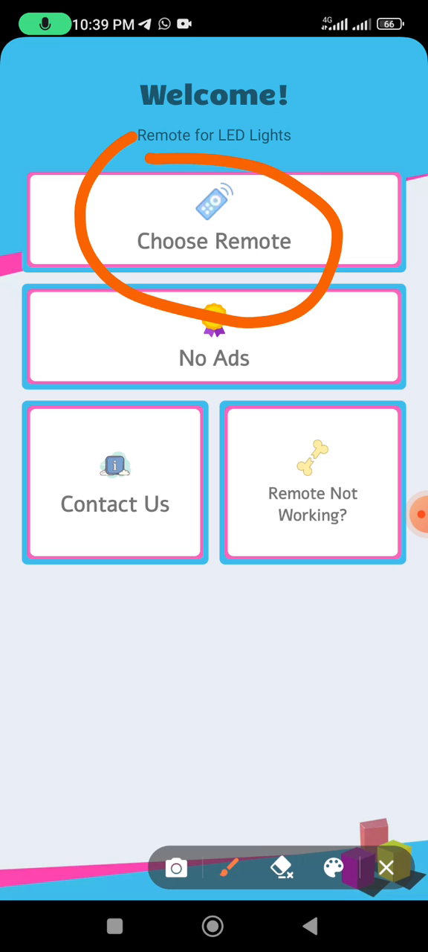
click(214, 220)
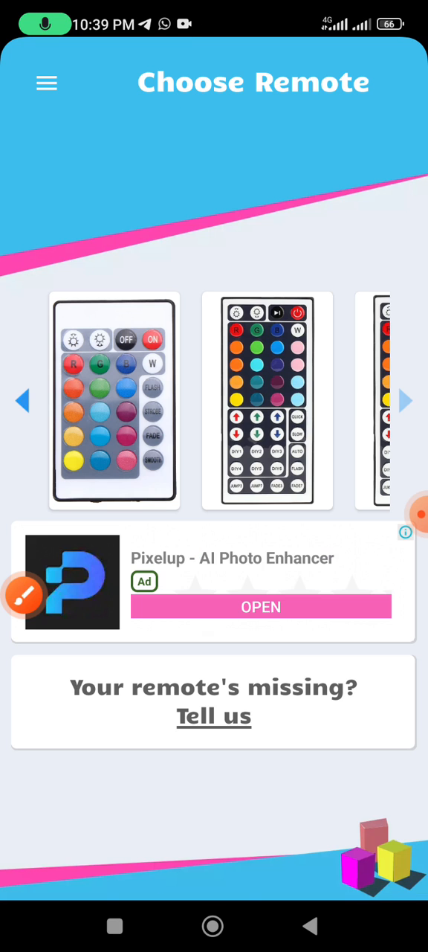